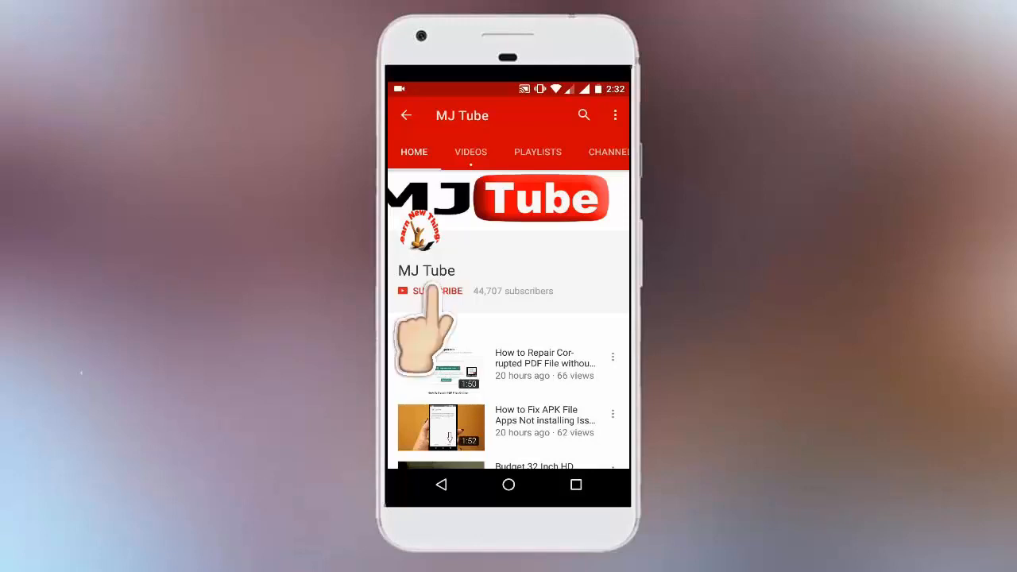
- Close the This PC window showing USB (E:) listed twice, returning to the desktop
left_click(430, 290)
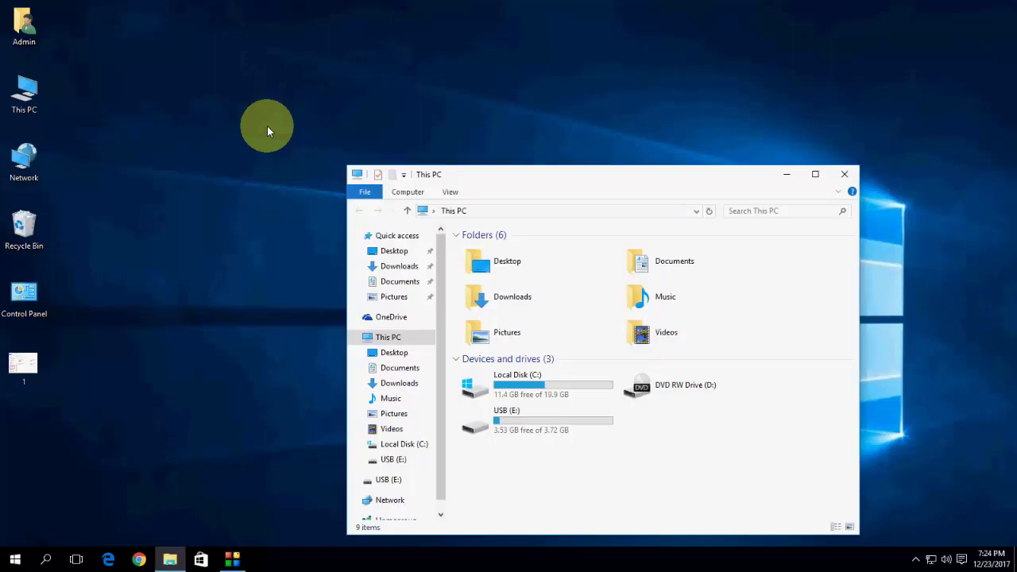
mouse_move(501, 170)
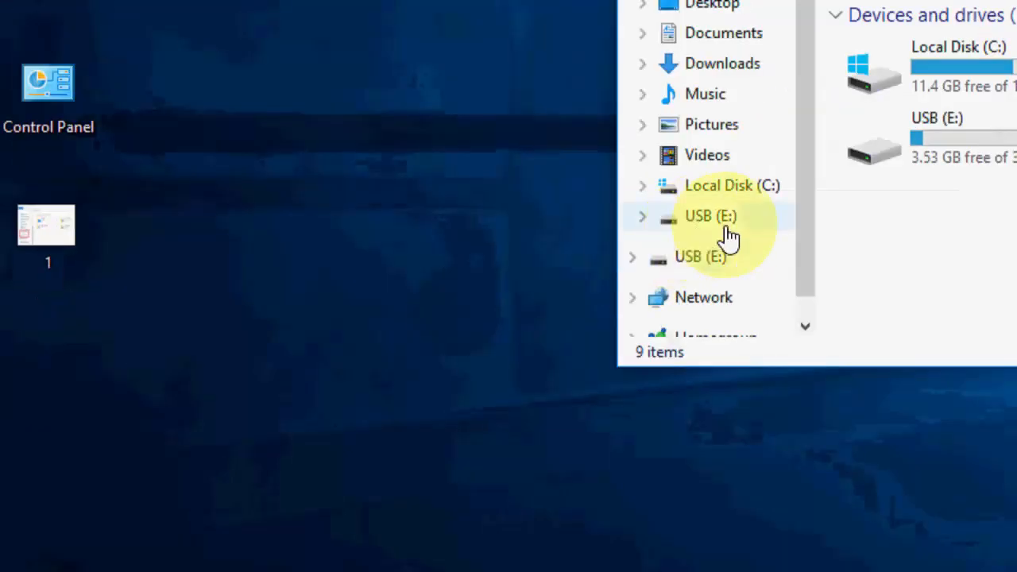
mouse_move(731, 262)
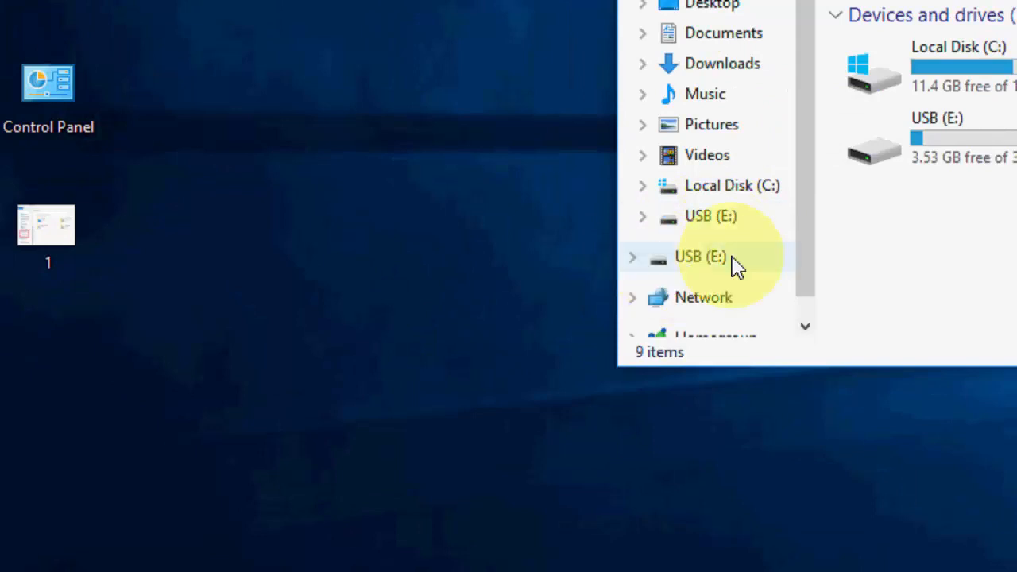
mouse_move(662, 262)
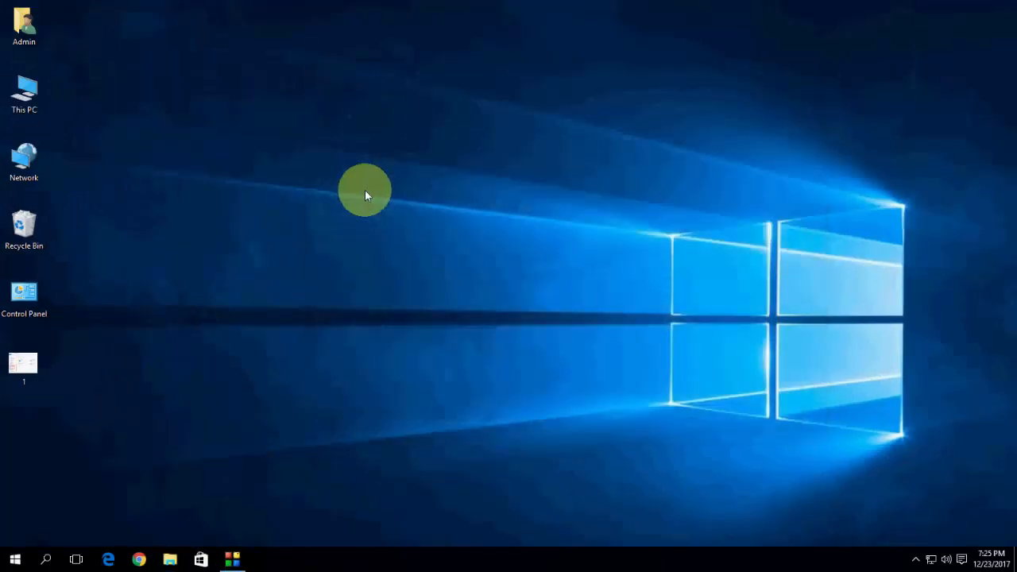
- Dismiss the desktop context menu and prepare the Run box to enter regedit
right_click(365, 195)
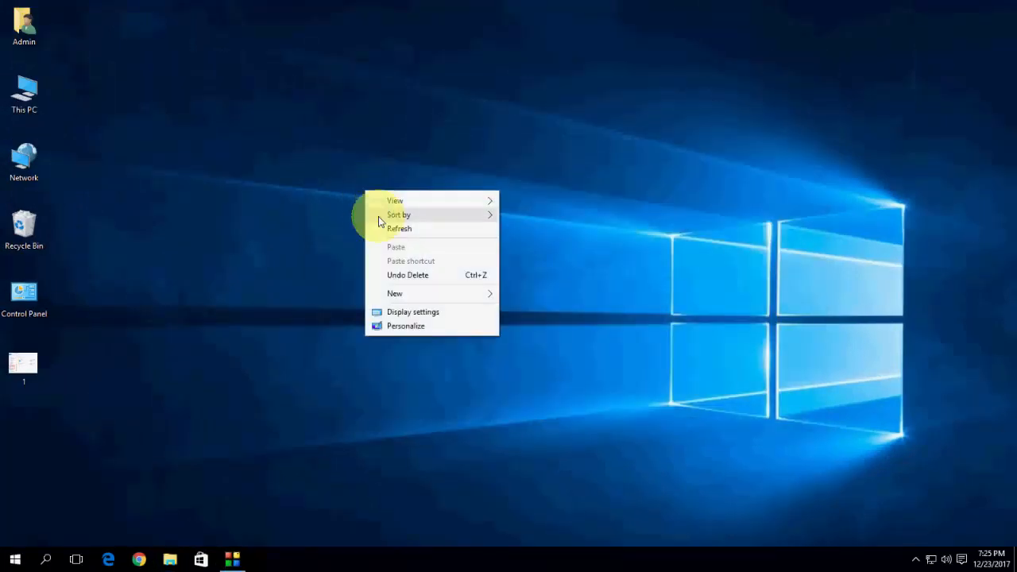
left_click(14, 559)
type("regedit")
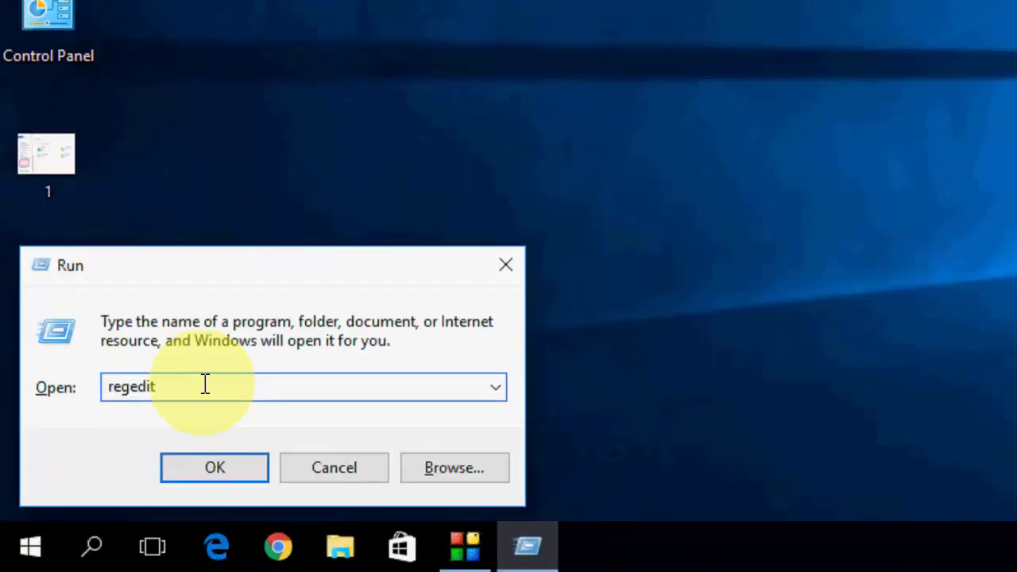
left_click(214, 467)
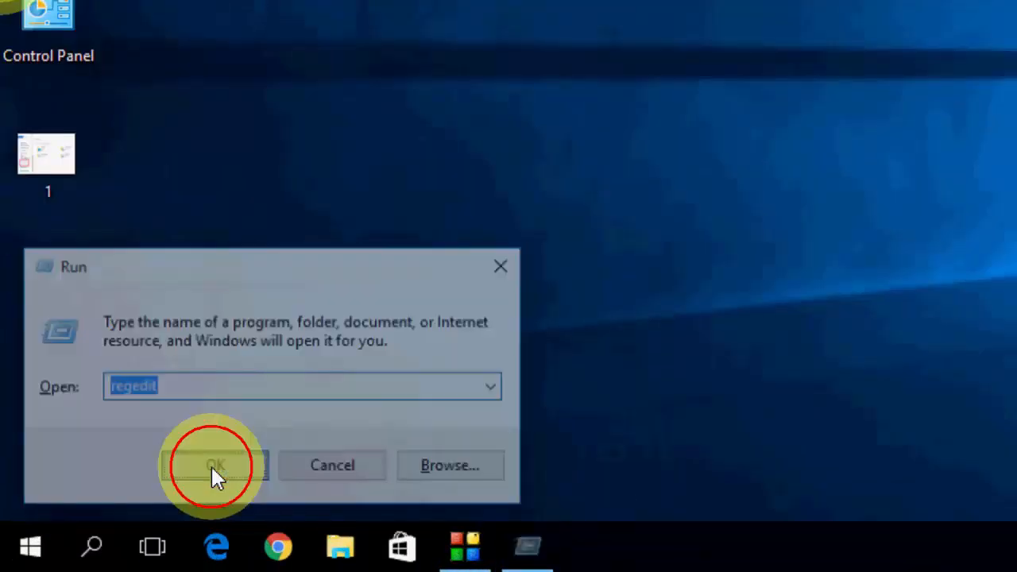
- Launch regedit, then expand HKEY_LOCAL_MACHINE and SOFTWARE to show vendor subkeys
left_click(214, 464)
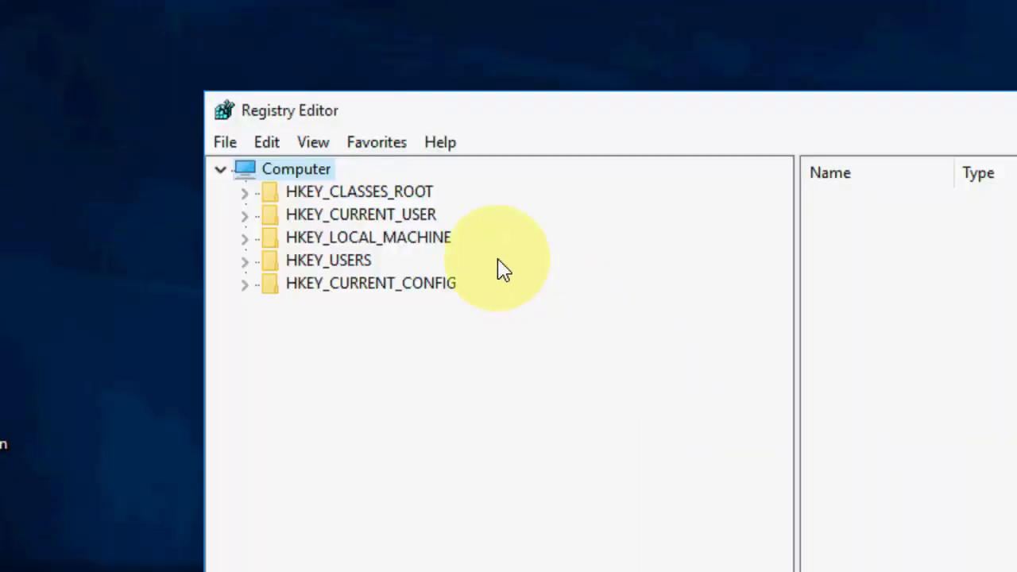
mouse_move(324, 256)
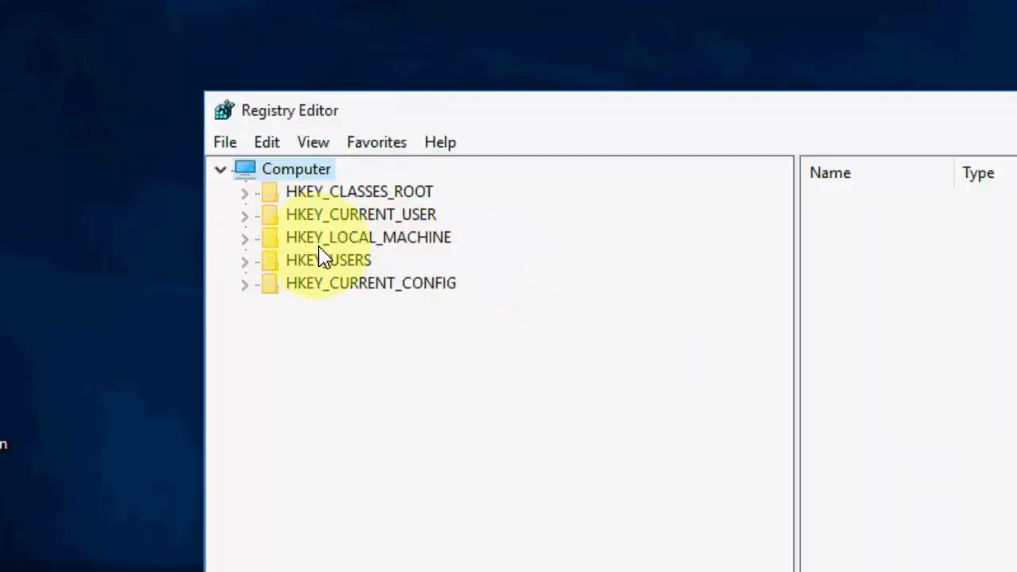
mouse_move(271, 252)
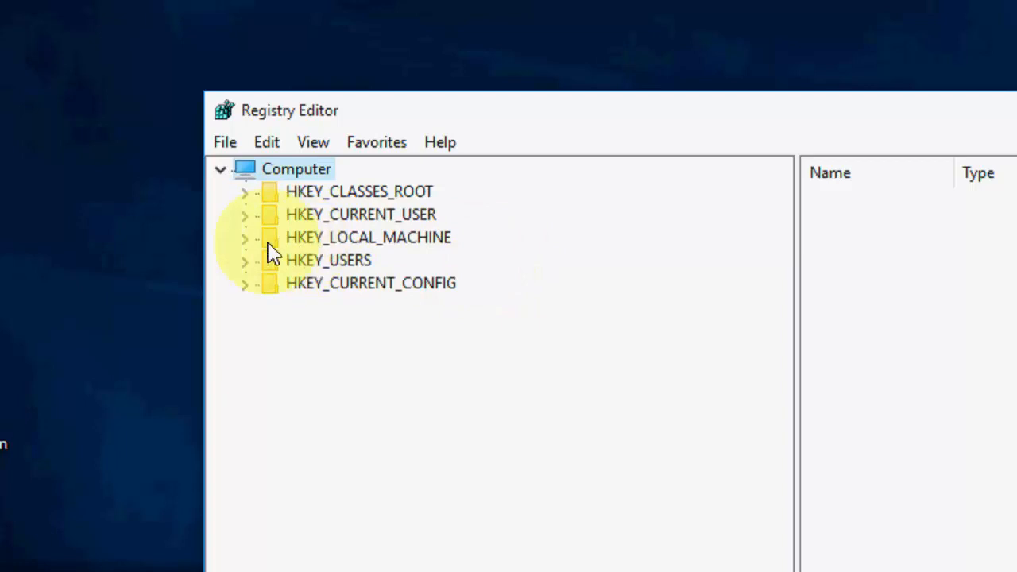
mouse_move(258, 231)
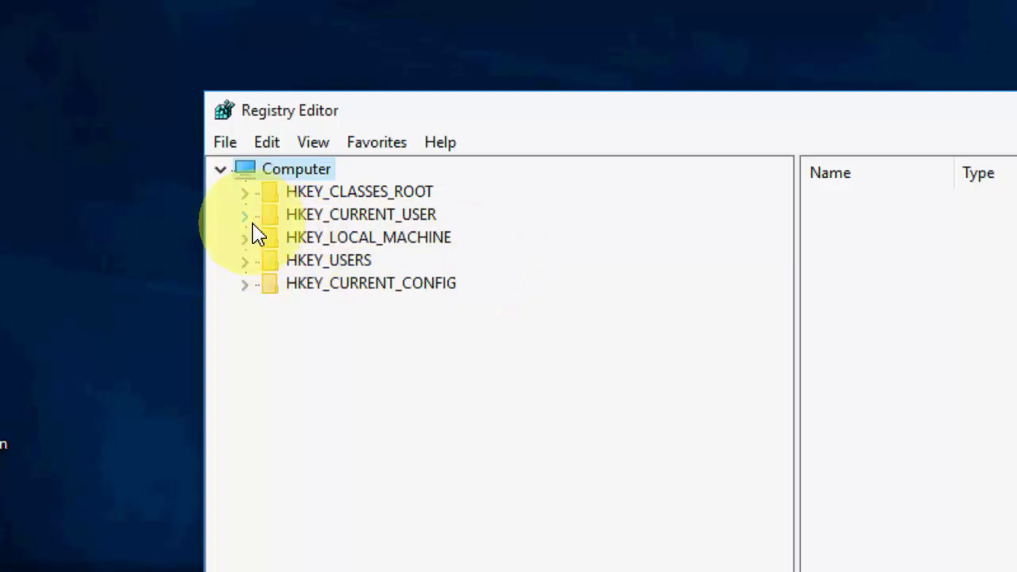
left_click(245, 237)
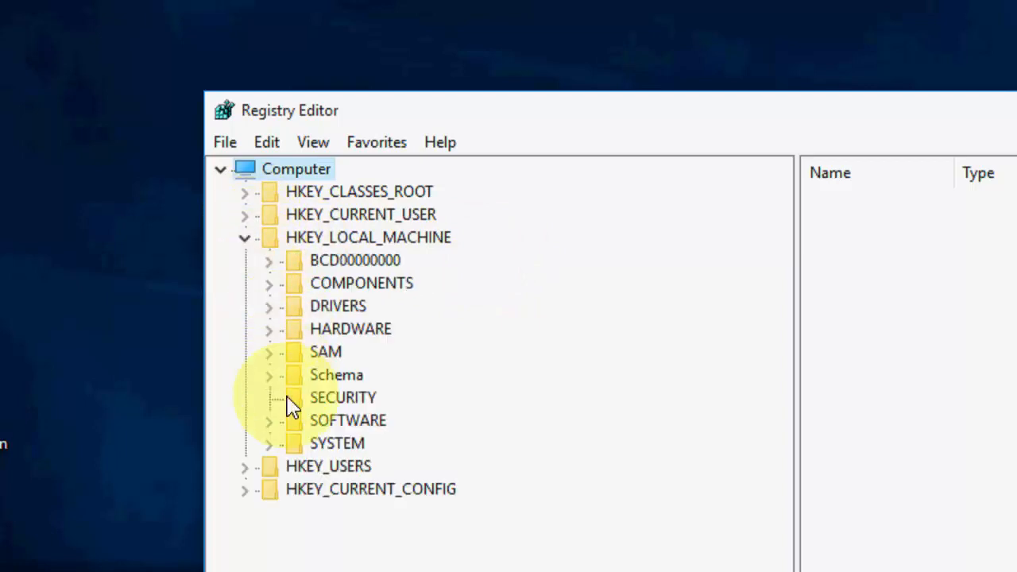
mouse_move(278, 435)
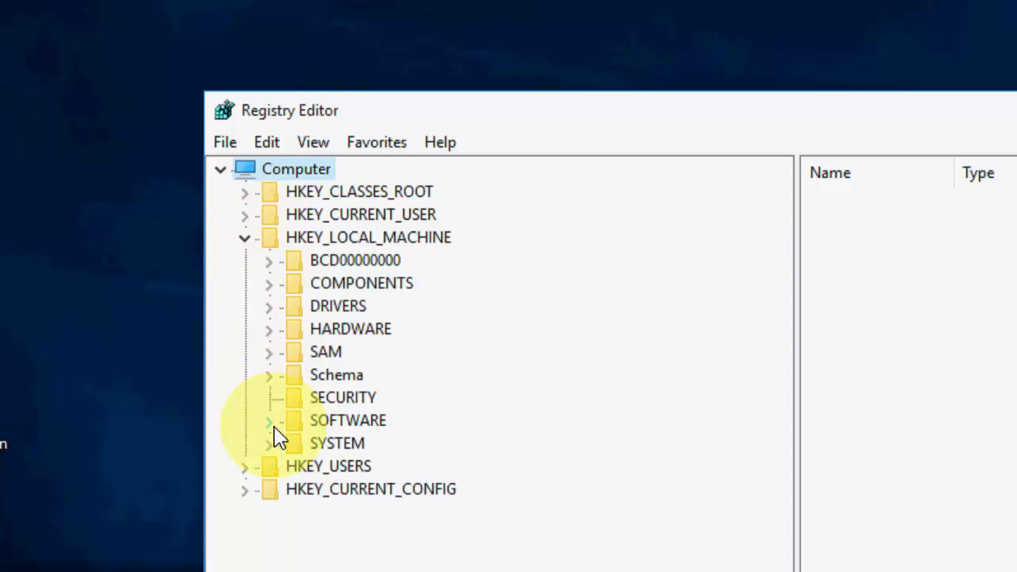
left_click(269, 420)
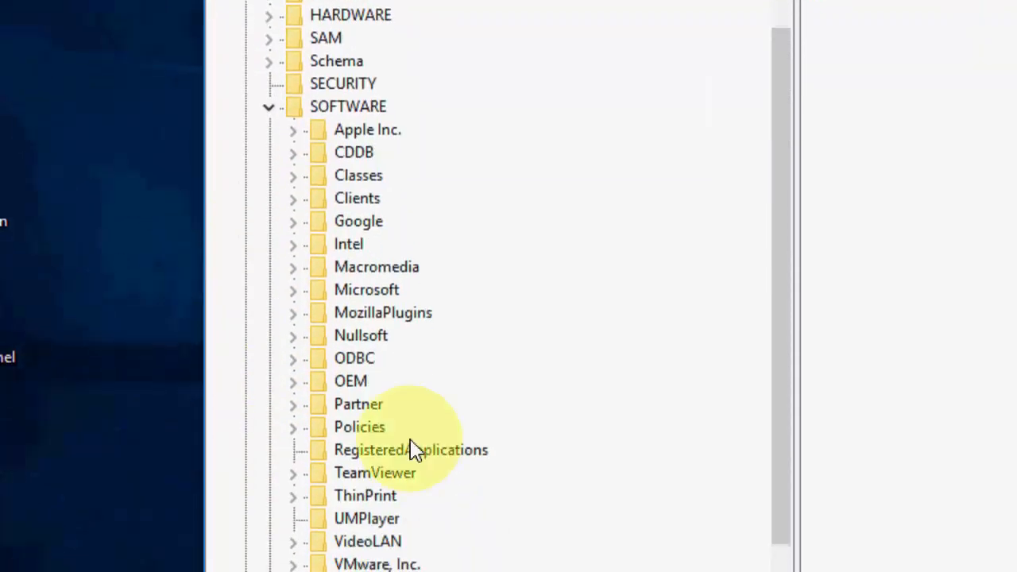
mouse_move(298, 298)
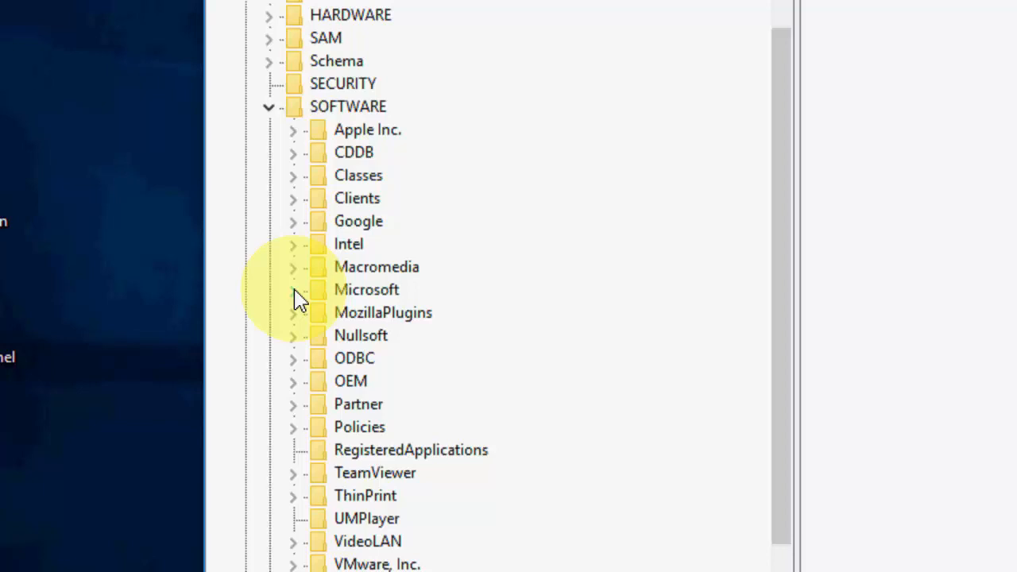
- Scroll the tree to expand Microsoft\Windows\CurrentVersion\Explorer and show its subkeys
scroll("down", 3)
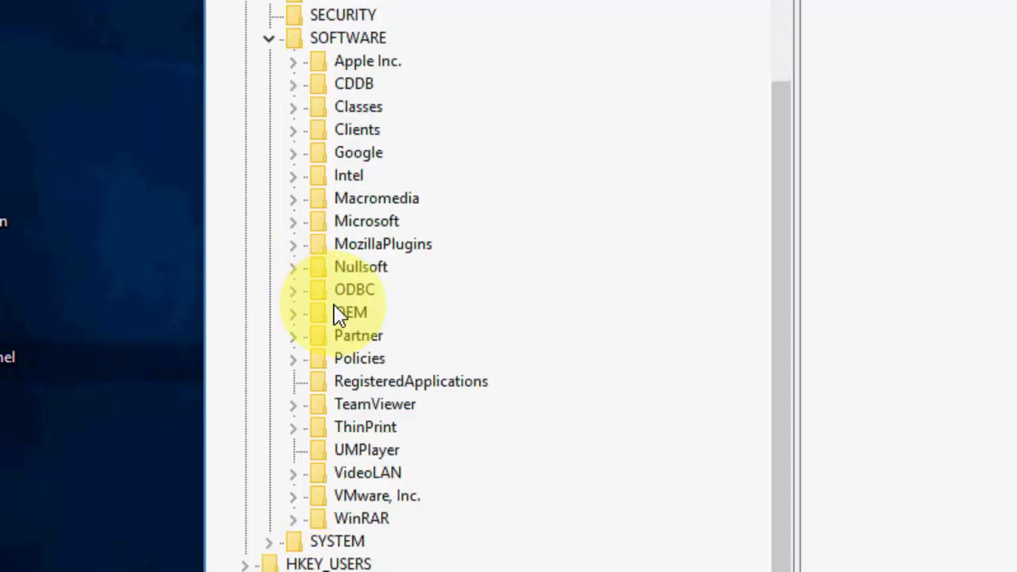
mouse_move(308, 199)
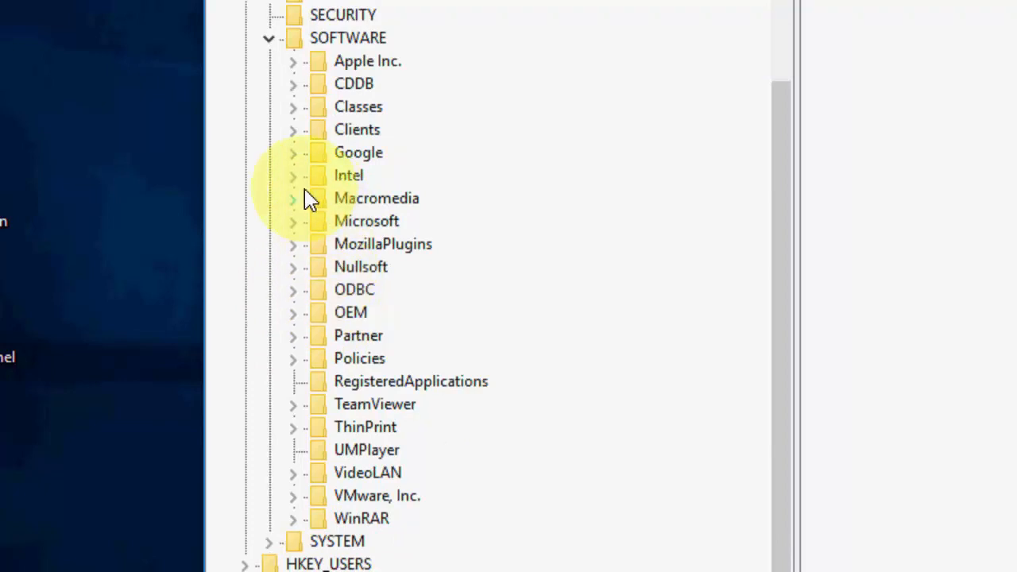
mouse_move(306, 167)
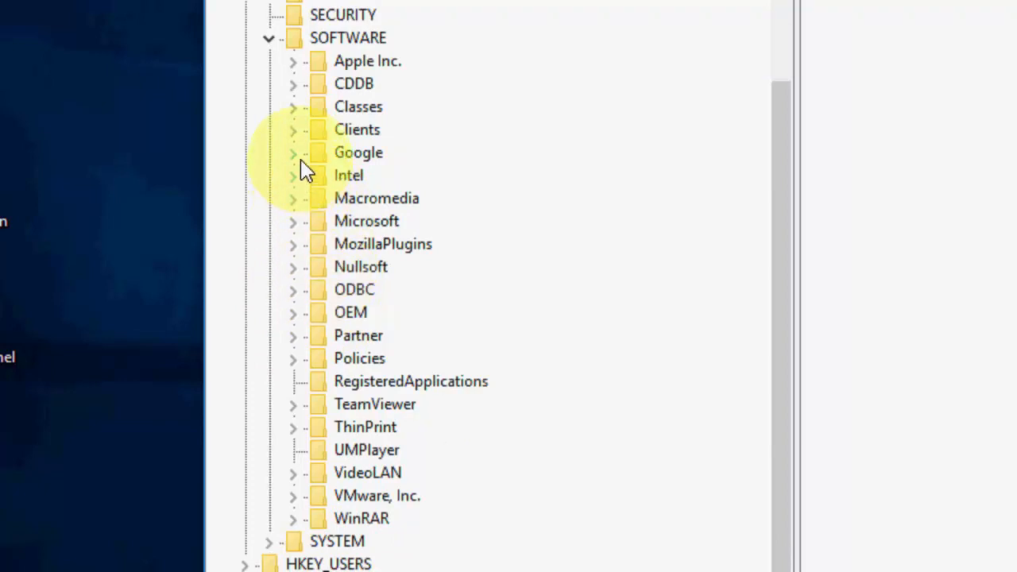
mouse_move(296, 230)
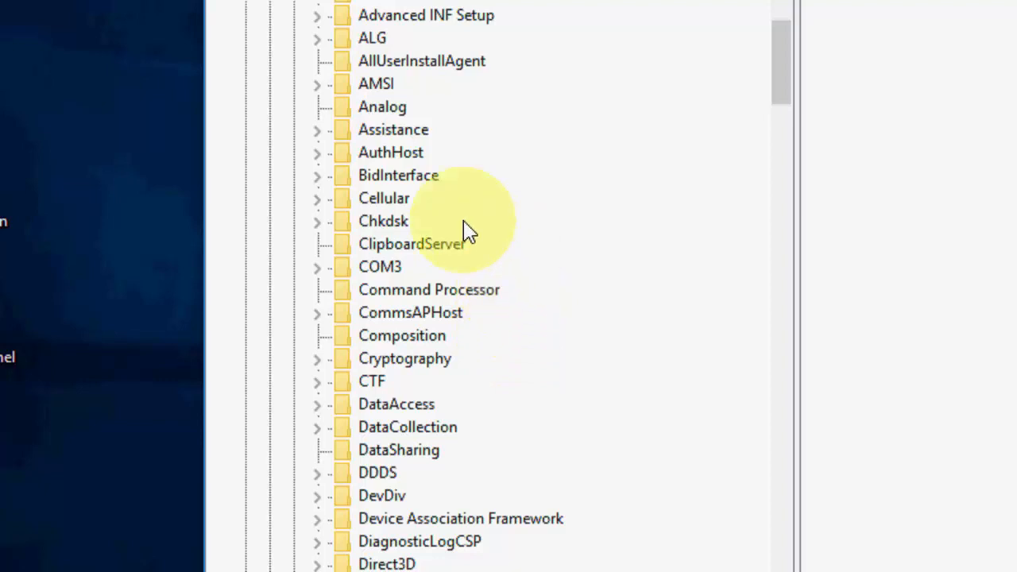
mouse_move(397, 175)
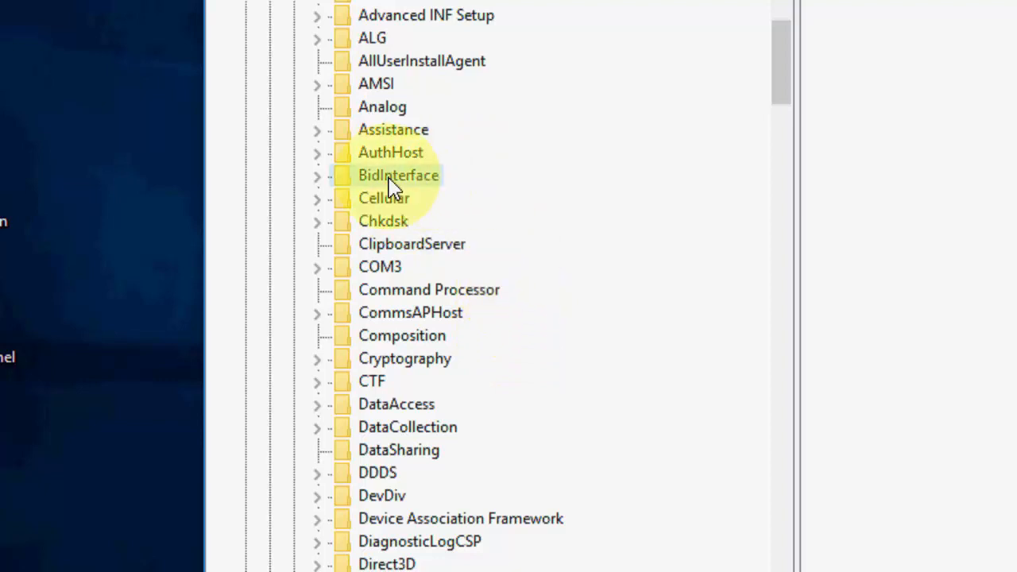
scroll("down", 3)
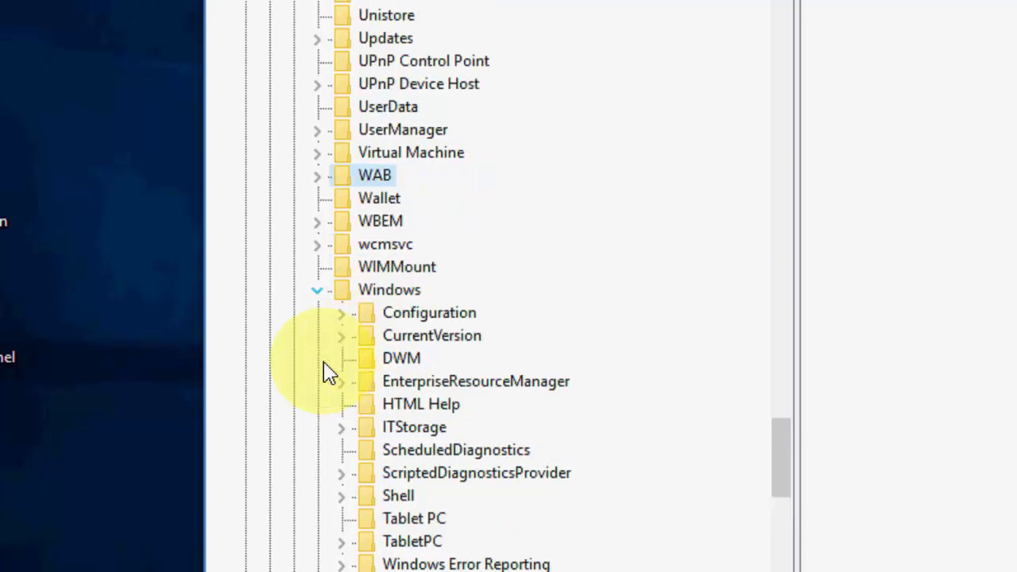
mouse_move(389, 308)
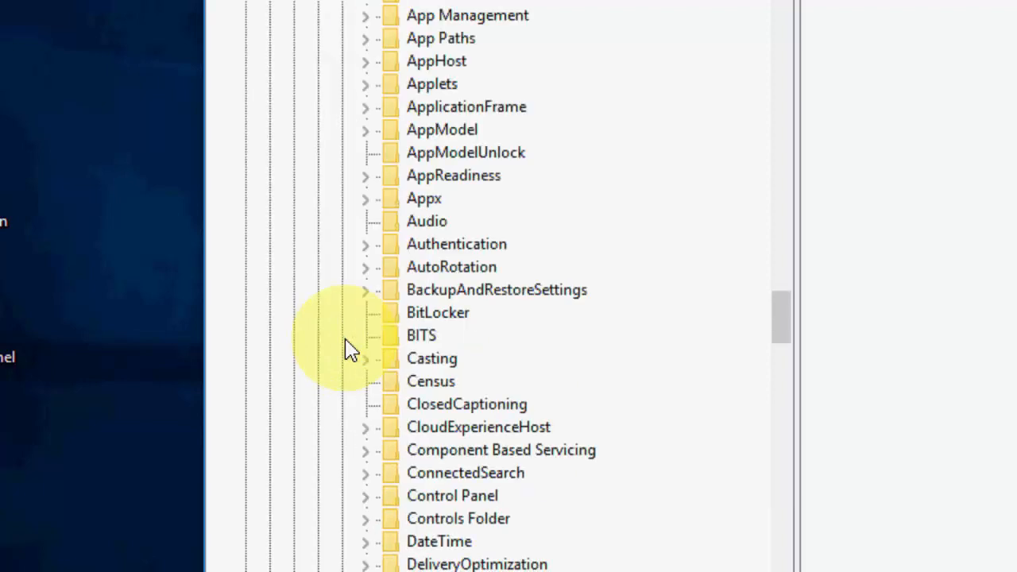
mouse_move(472, 230)
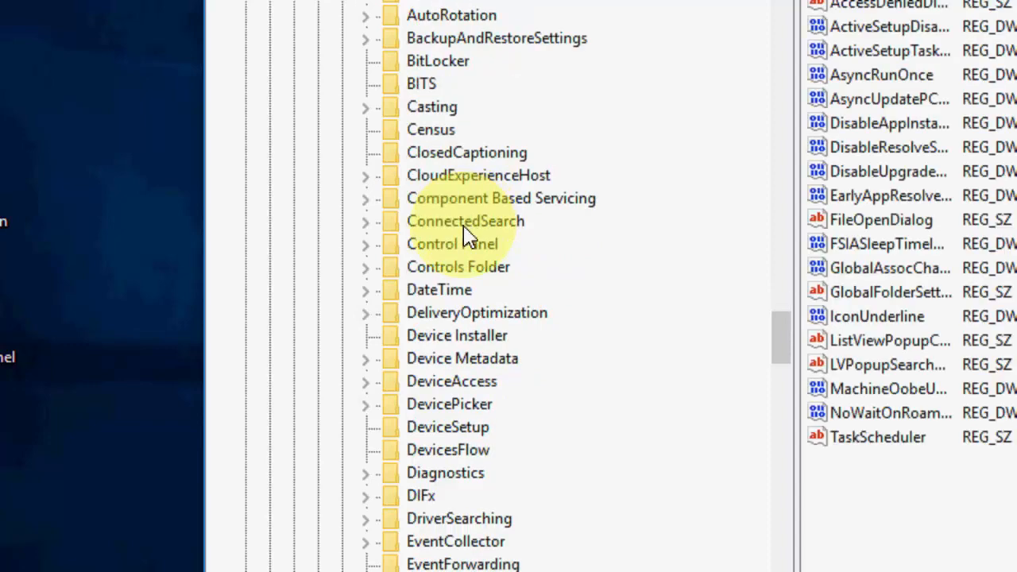
scroll("down", 3)
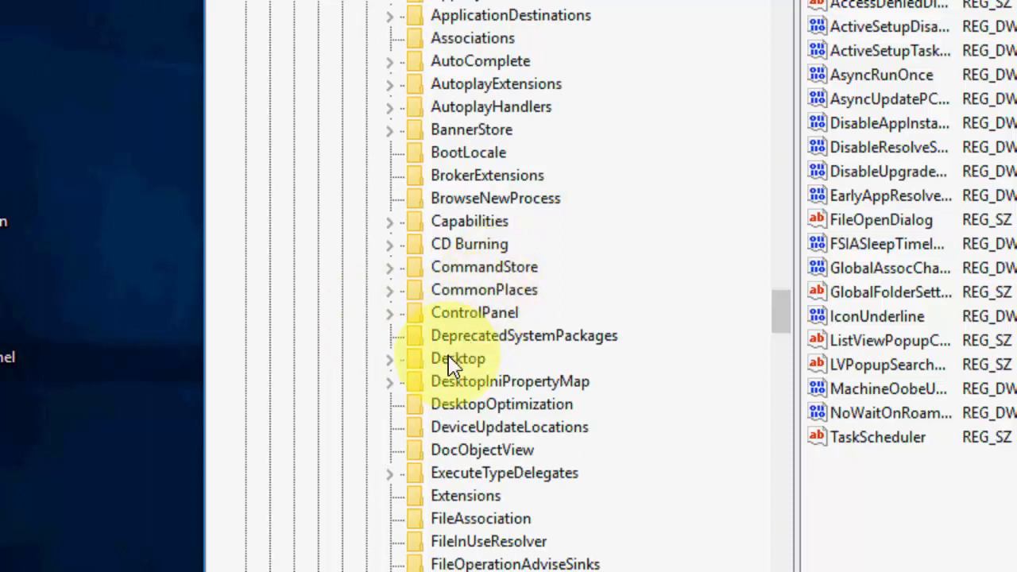
- Expand Desktop, NameSpace, DelegateFolders and select the {F5FB2C77-0E2F-4A16-A381-3E560C68BC83} key
left_click(456, 358)
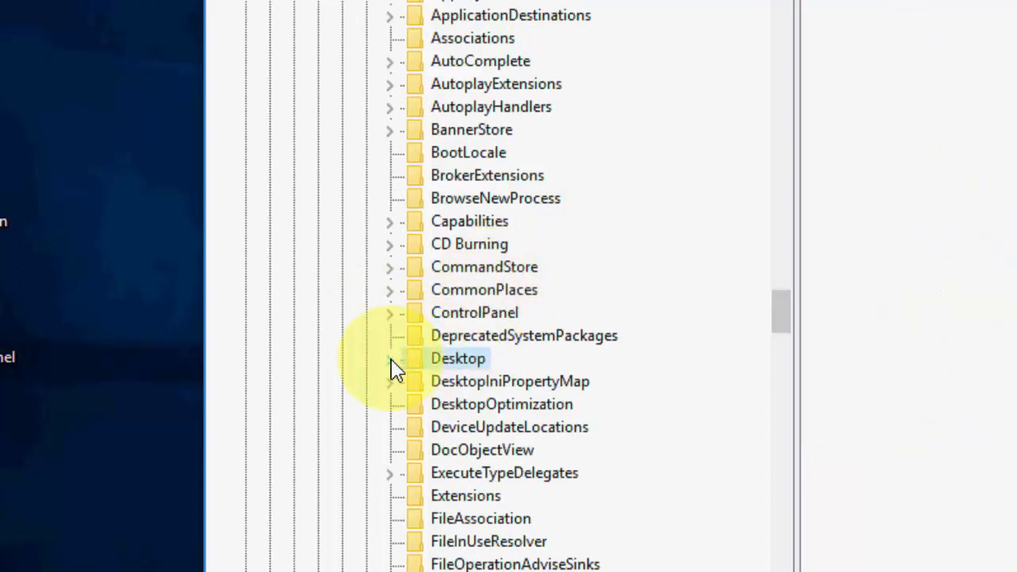
left_click(389, 358)
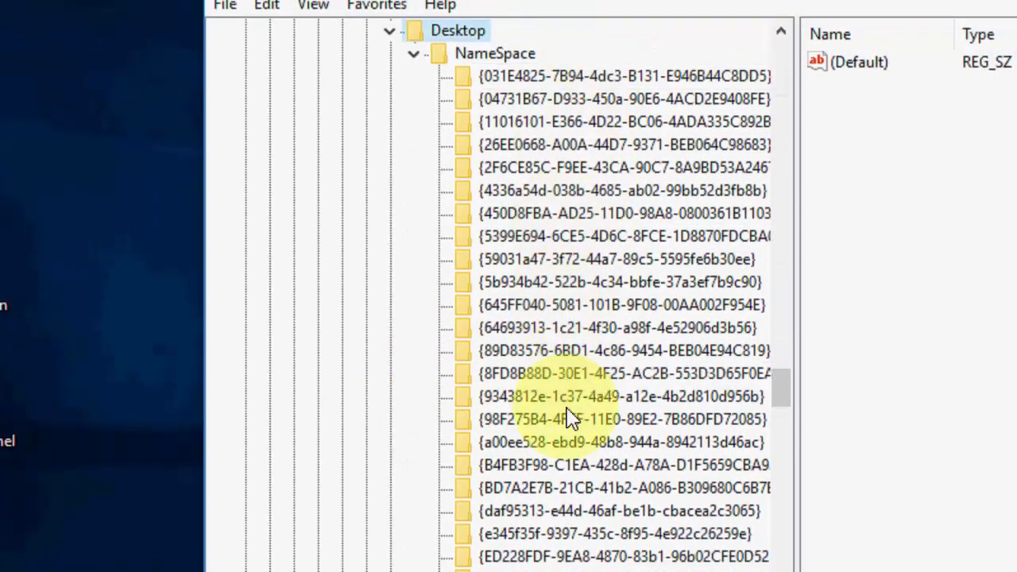
scroll("down", 3)
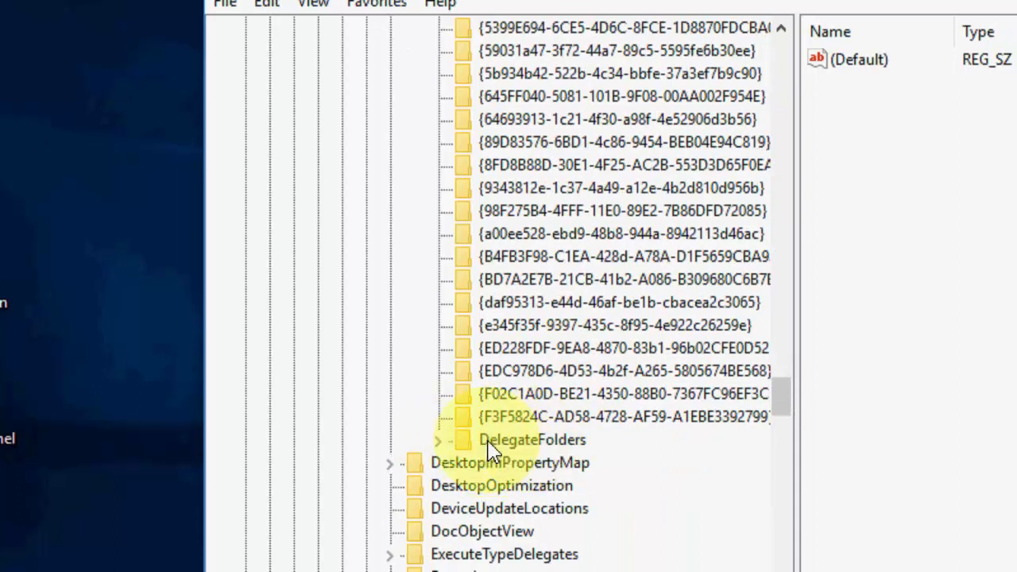
left_click(438, 440)
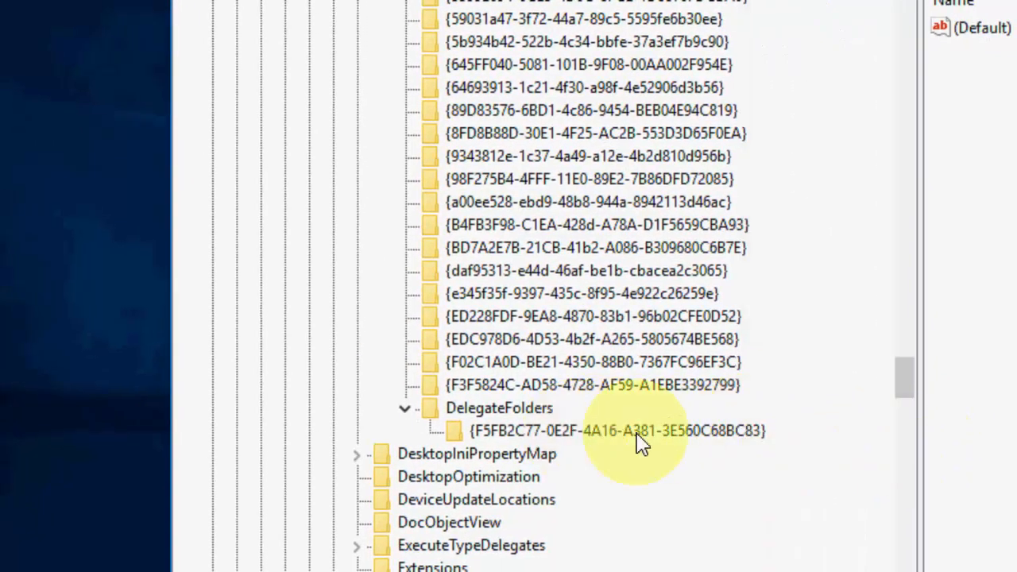
left_click(628, 430)
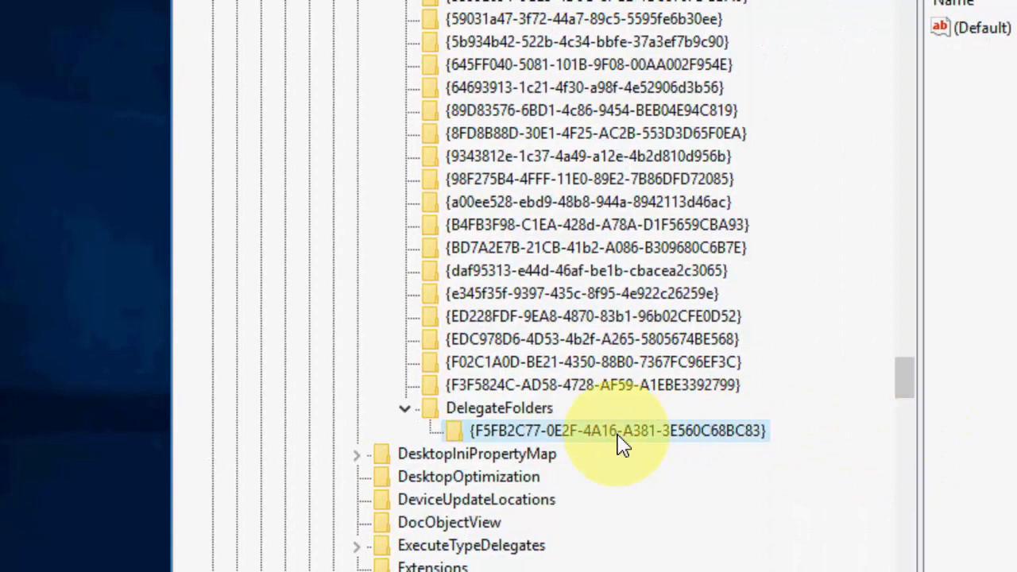
- Rename the DelegateFolders GUID key by appending '.old' to its name
right_click(624, 431)
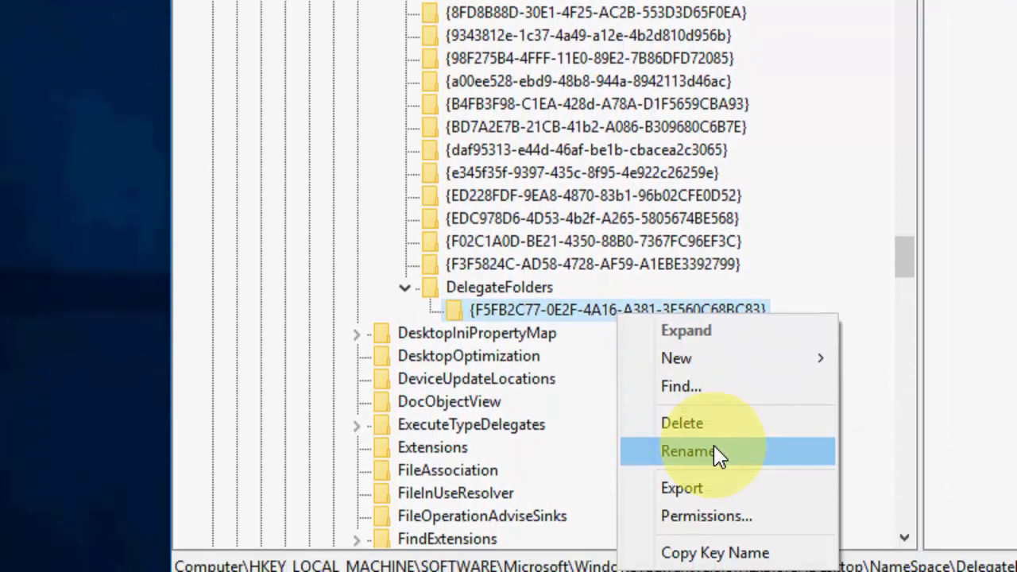
left_click(688, 450)
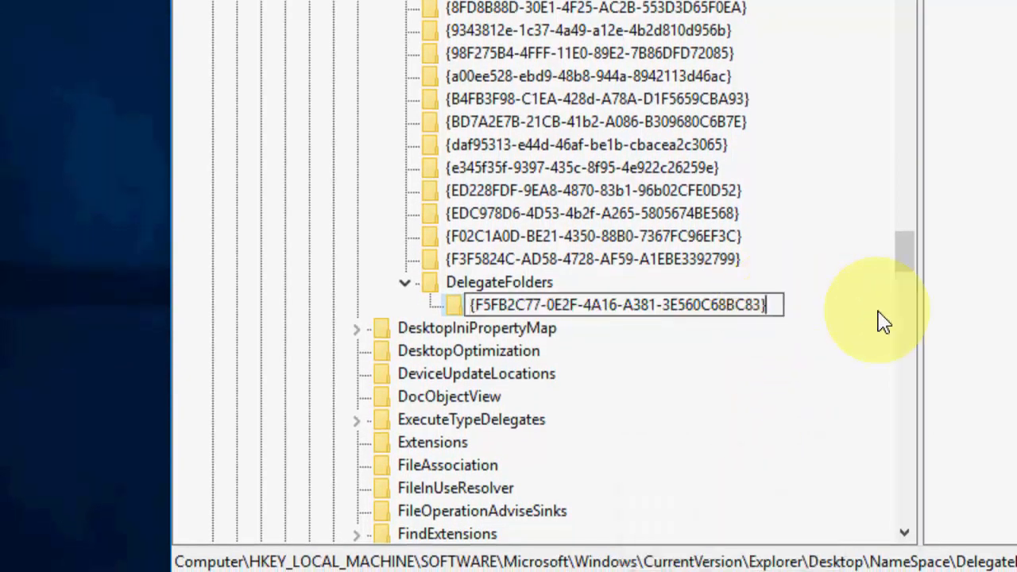
type(".old")
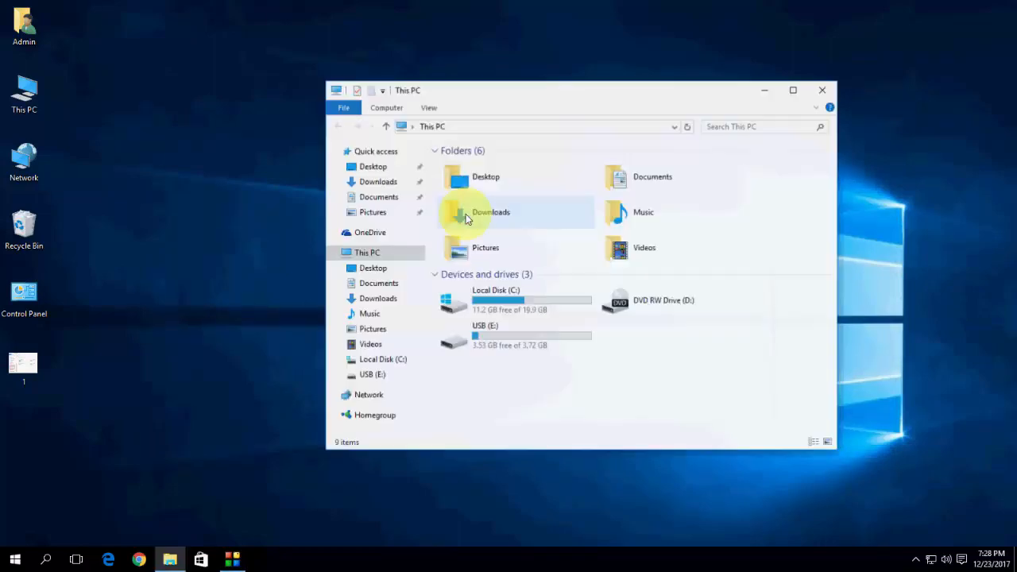
mouse_move(292, 381)
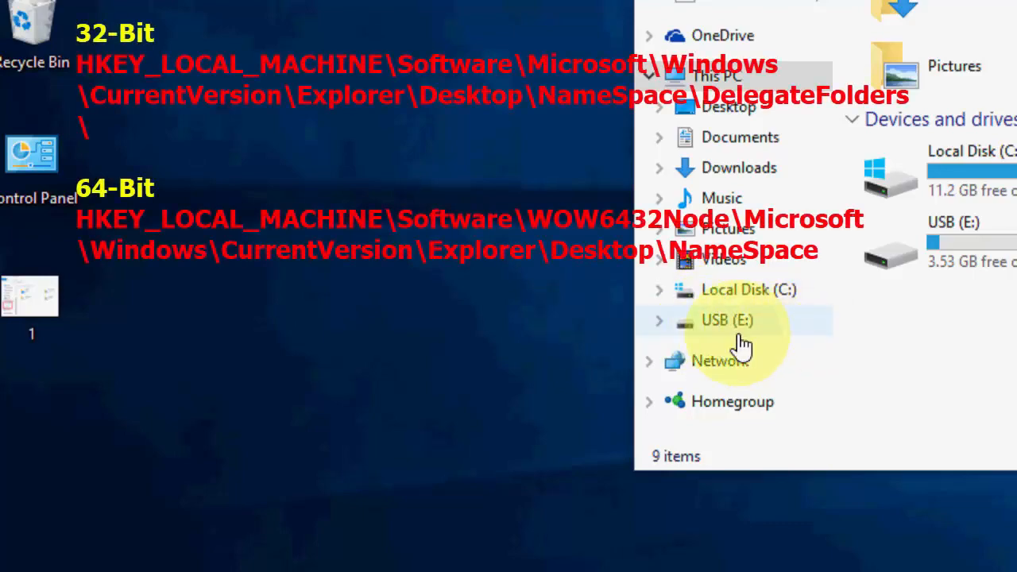
mouse_move(786, 342)
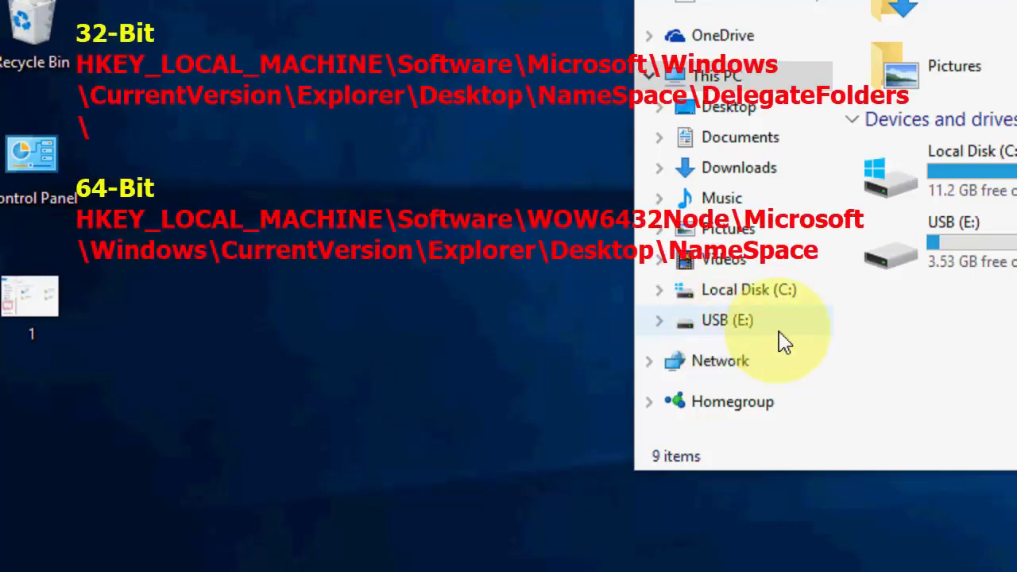